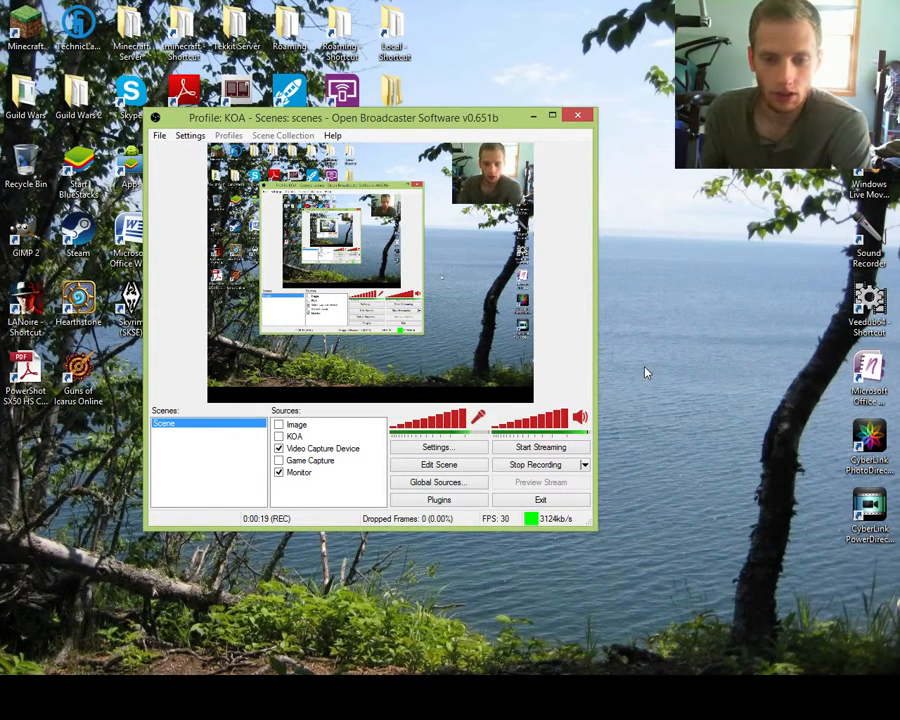
mouse_move(730, 188)
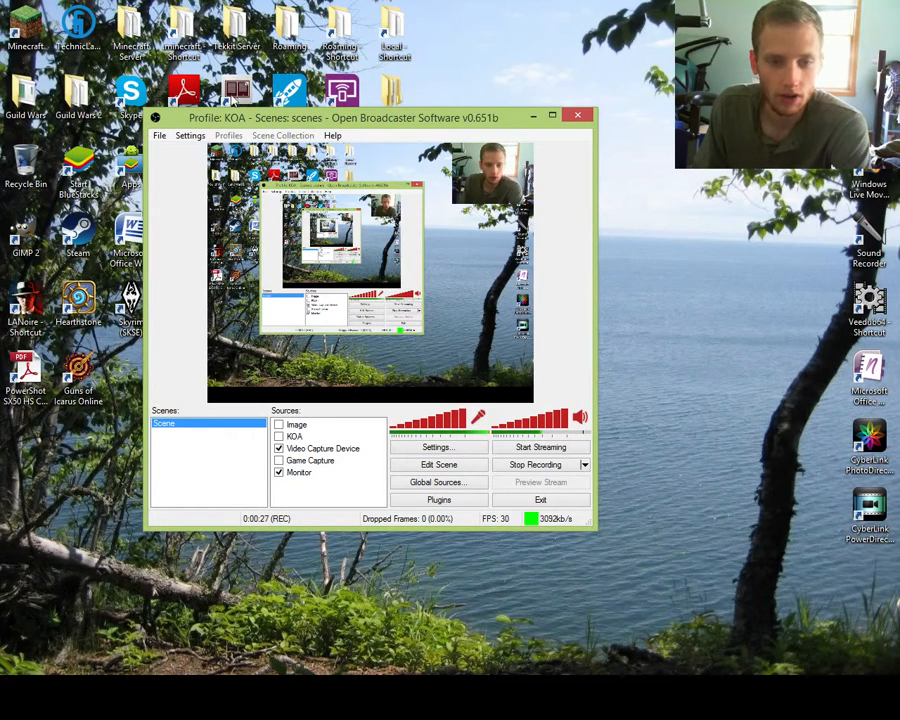
- Create a new scene and keep its default name Scene 2
right_click(208, 424)
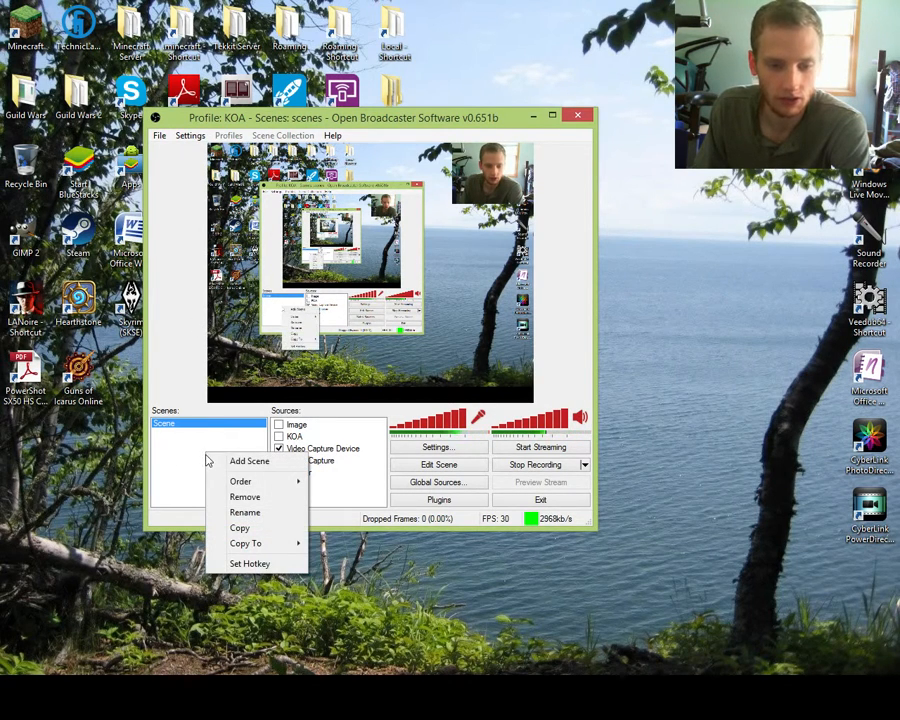
click(250, 460)
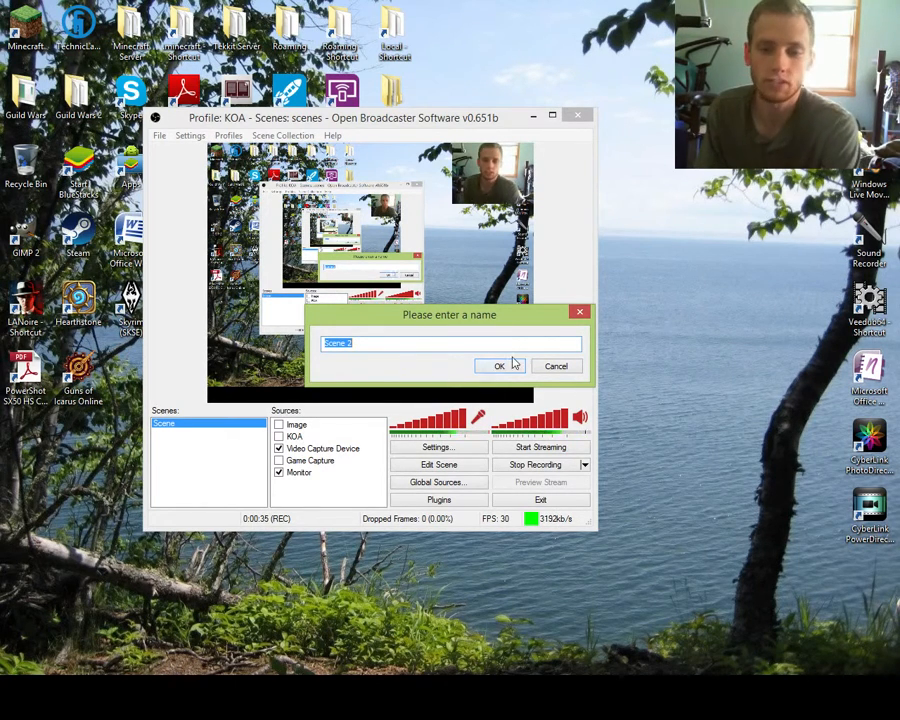
click(498, 364)
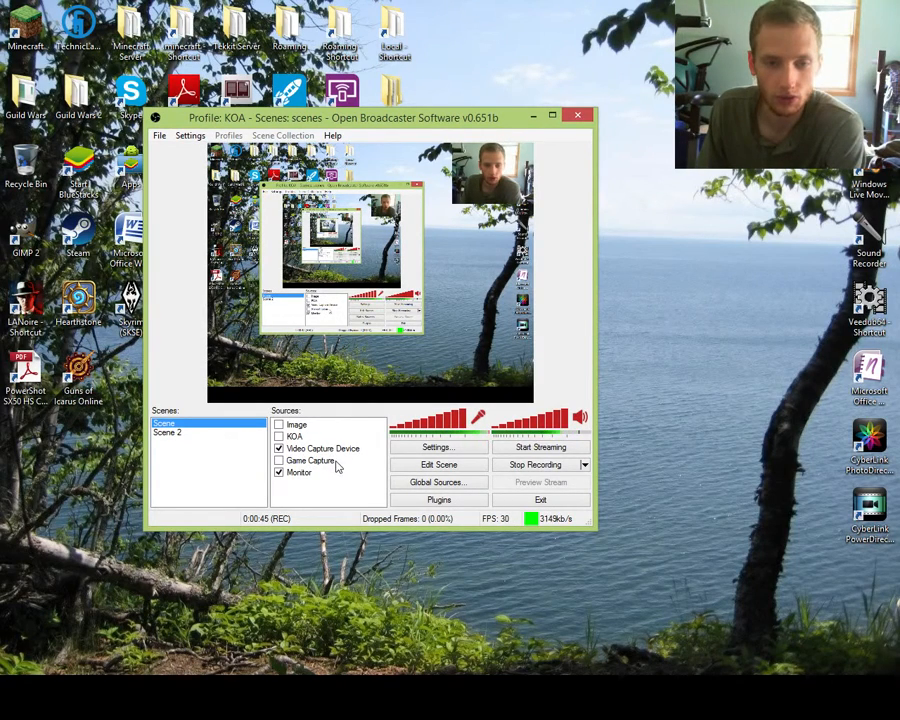
- Select Scene 2 and add a Monitor Capture source to it
click(346, 494)
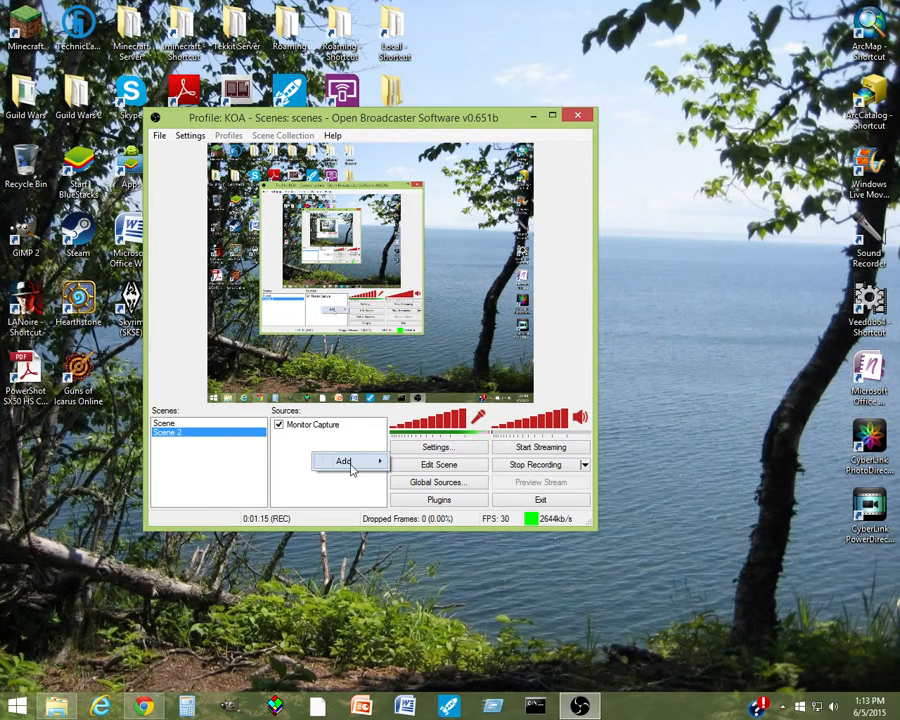
click(344, 460)
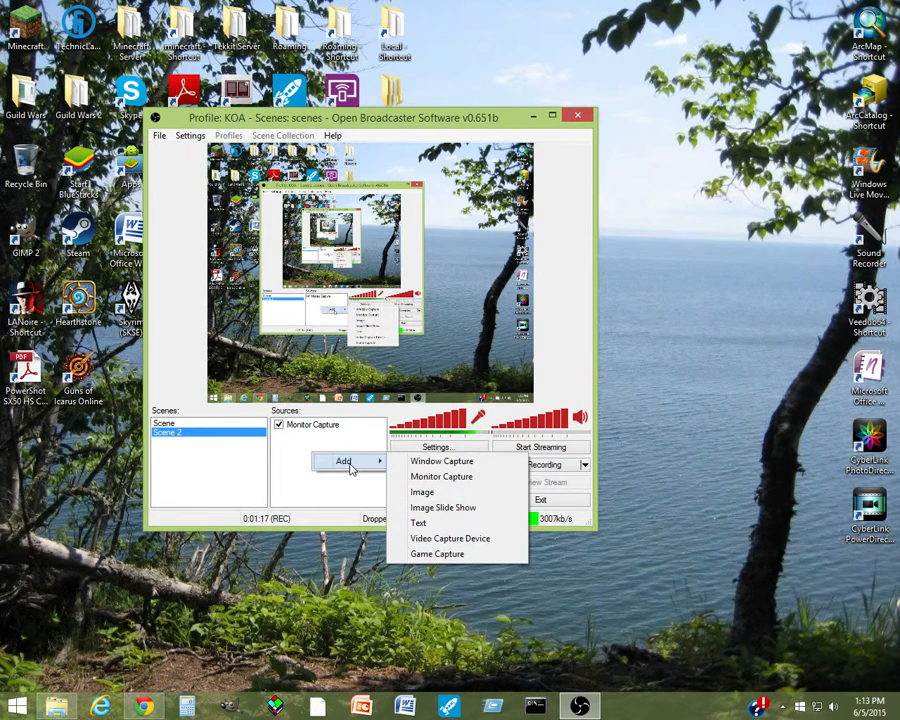
mouse_move(436, 554)
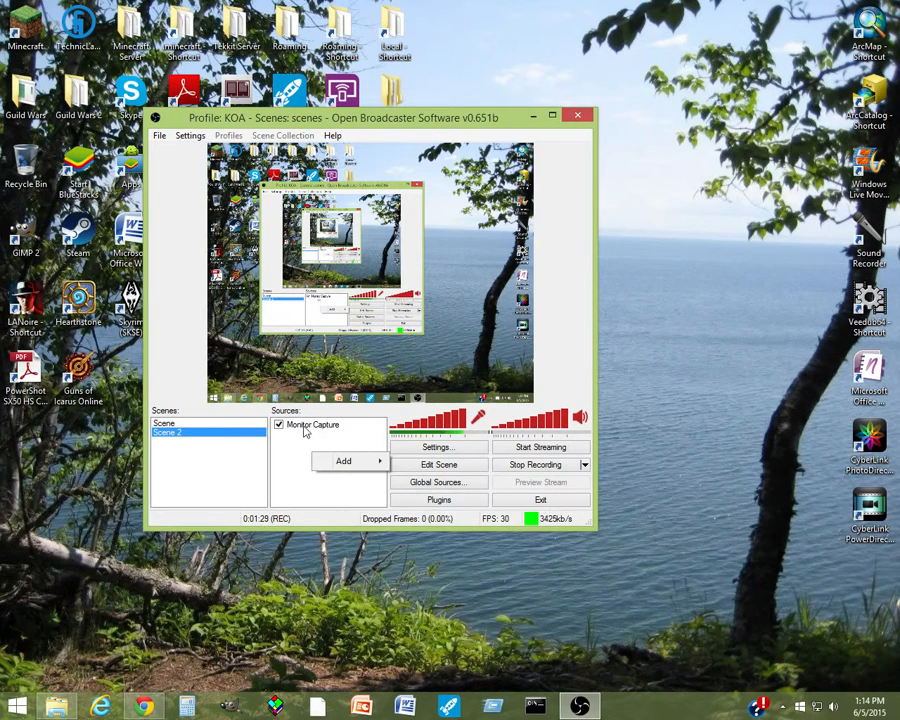
click(344, 460)
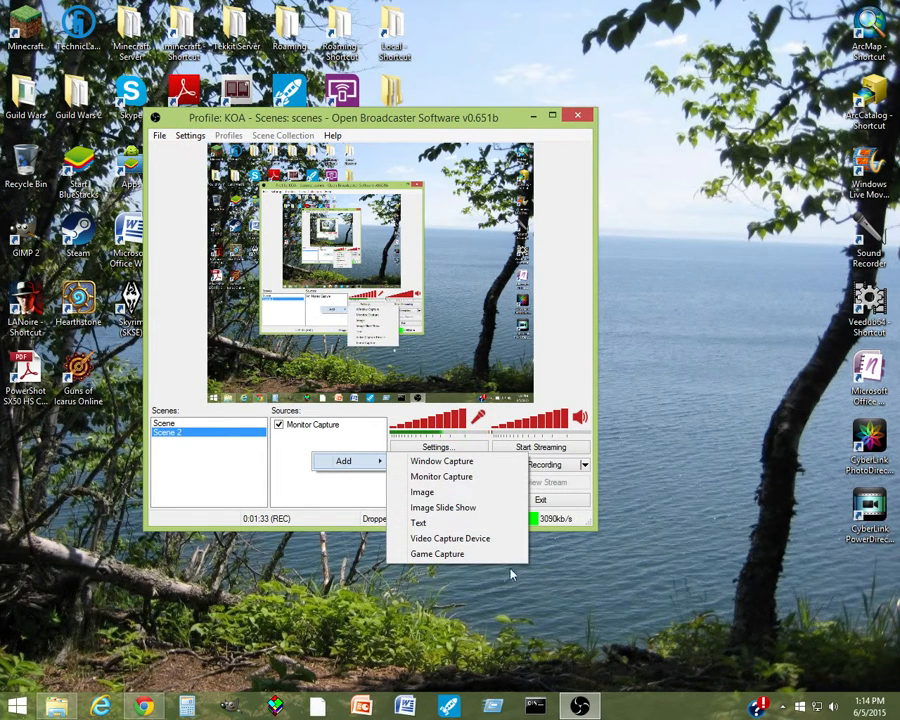
- Add a Game Capture source to Scene 2 with its default name
click(436, 554)
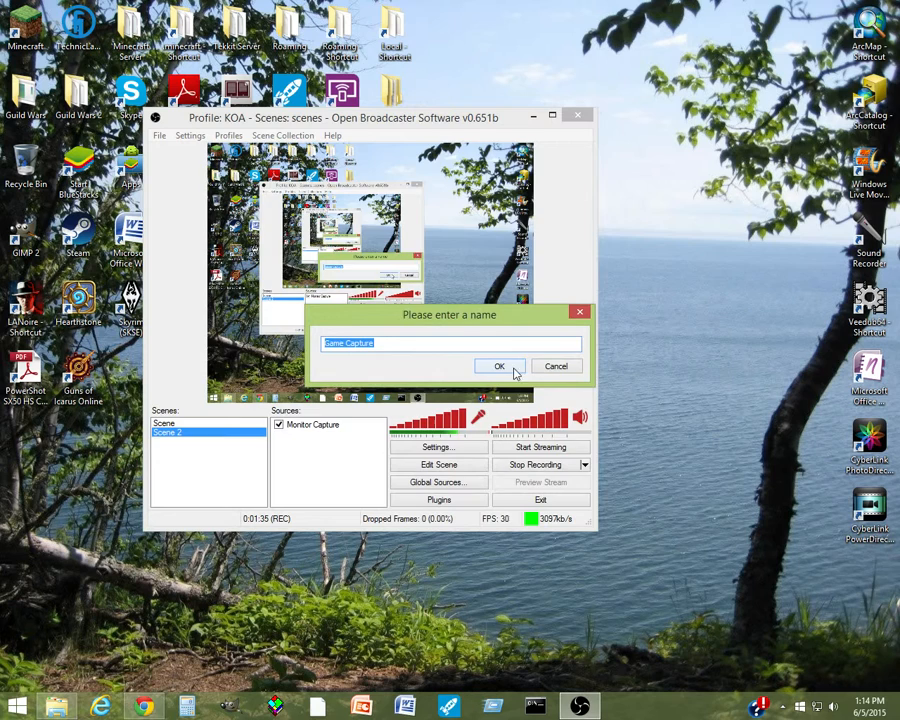
click(498, 366)
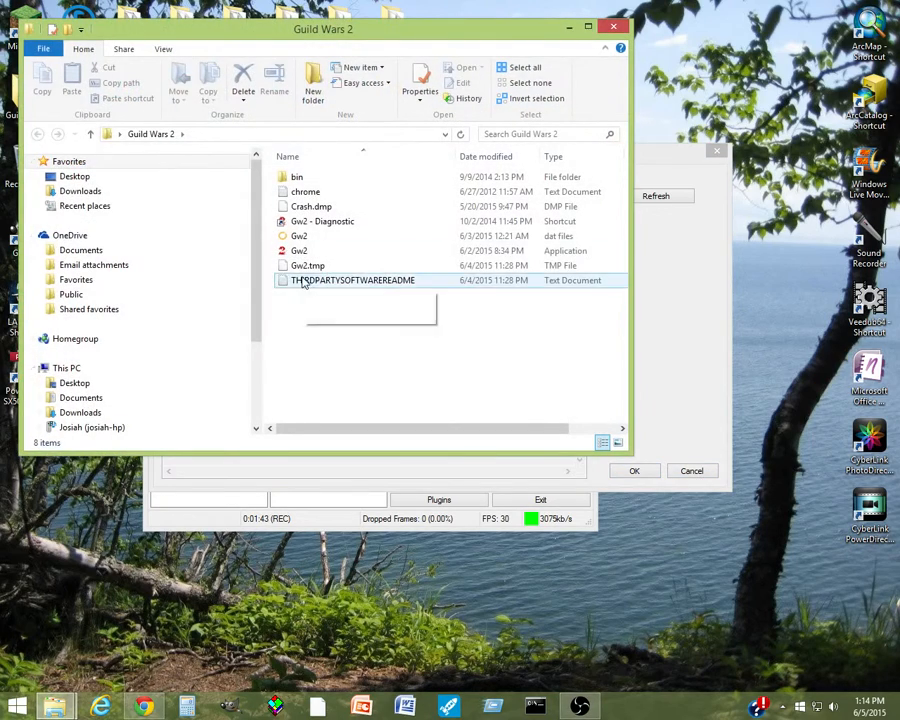
- Launch Gw2 from the Guild Wars 2 folder and log in to the launcher
double_click(298, 236)
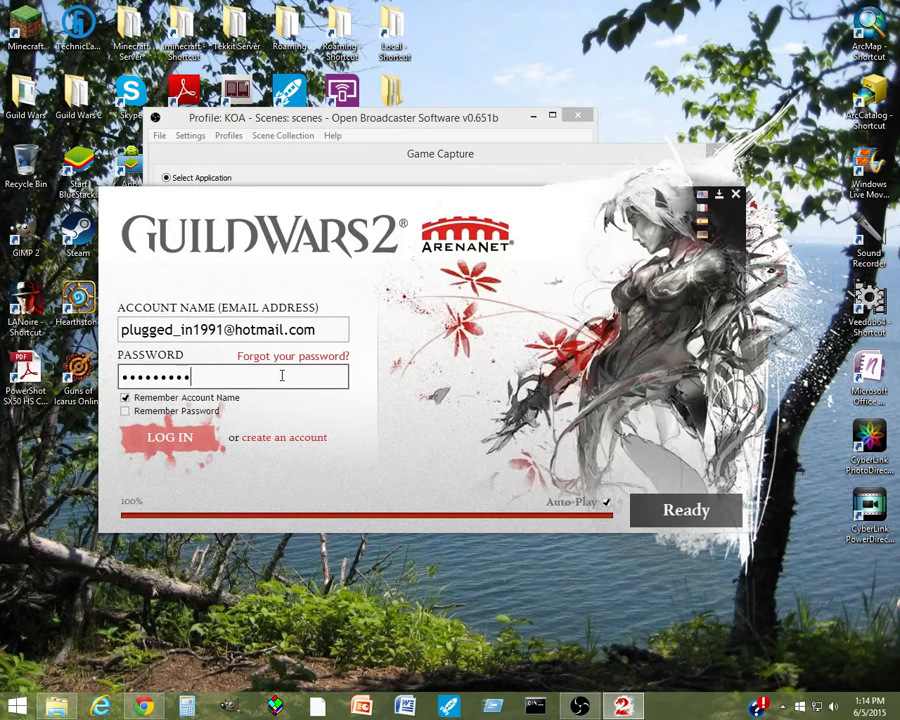
click(168, 436)
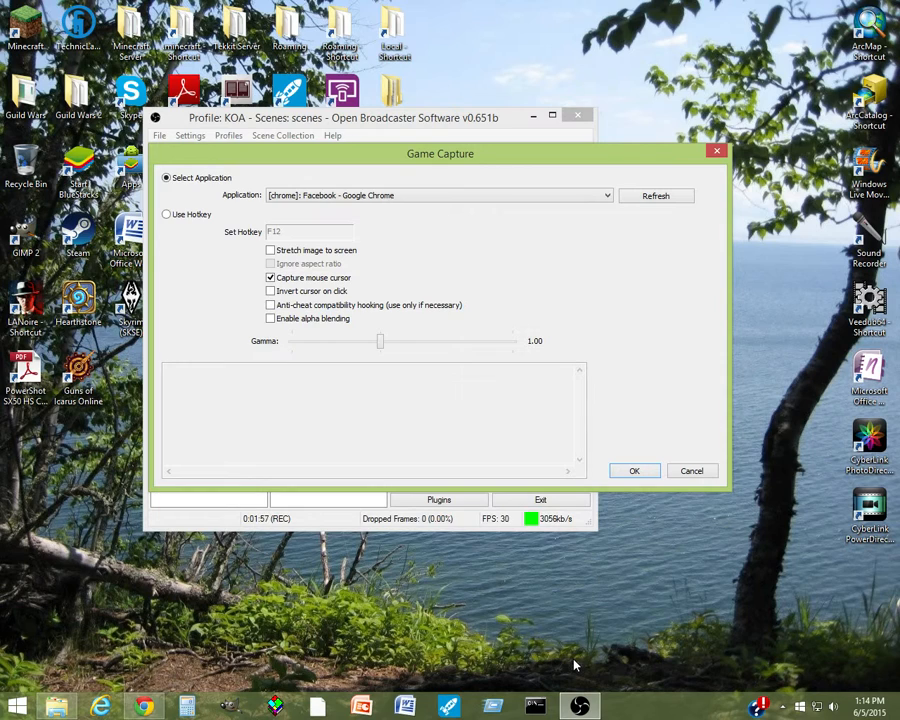
click(16, 708)
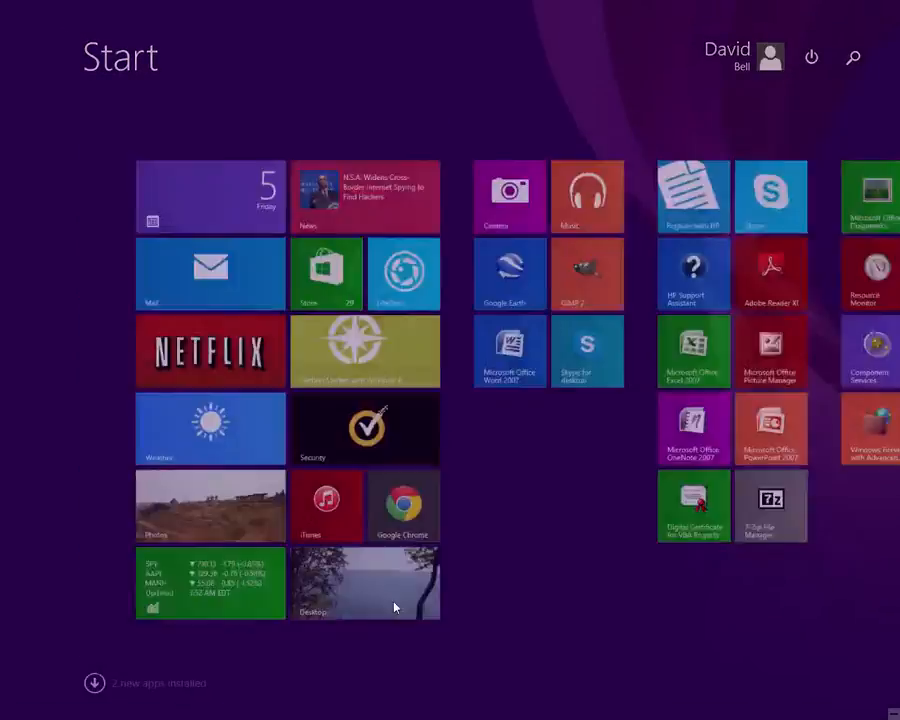
- Set the Game Capture source to capture the [Gw2] Guild Wars 2 application window
click(364, 584)
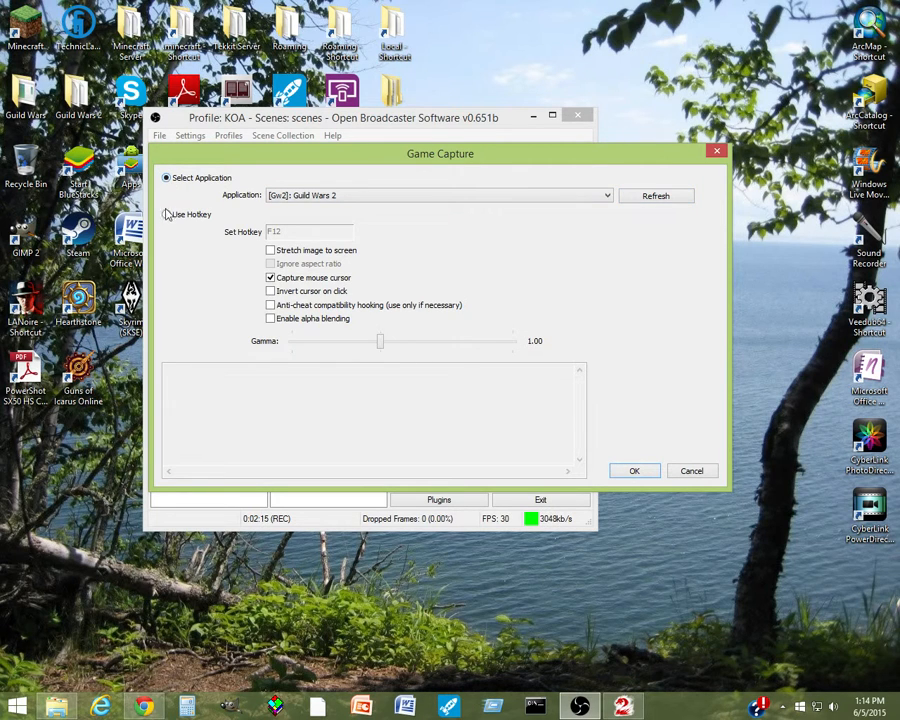
click(166, 214)
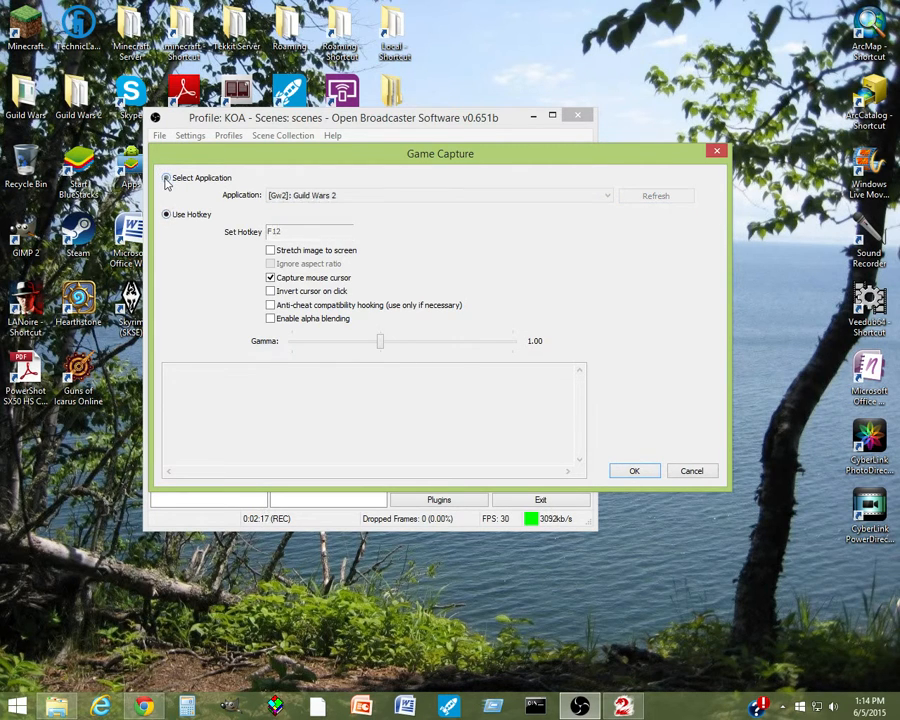
click(166, 176)
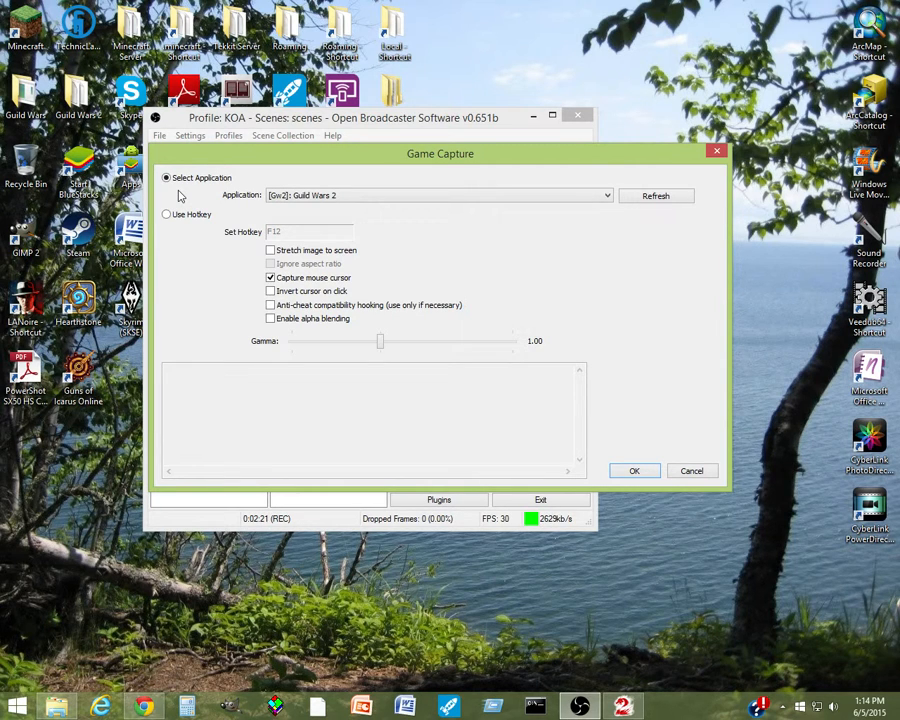
mouse_move(218, 264)
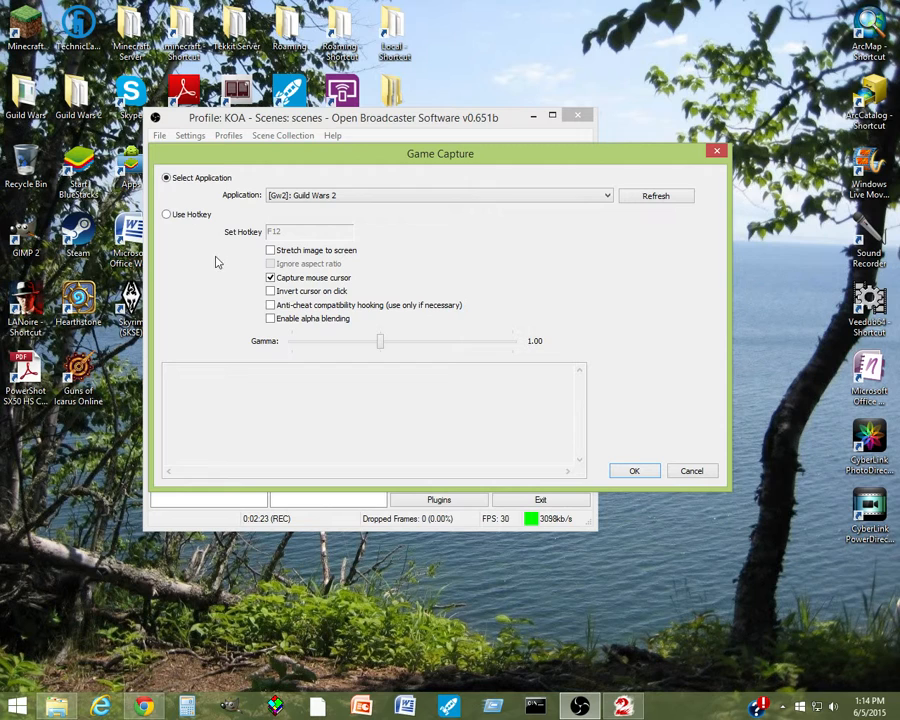
click(166, 214)
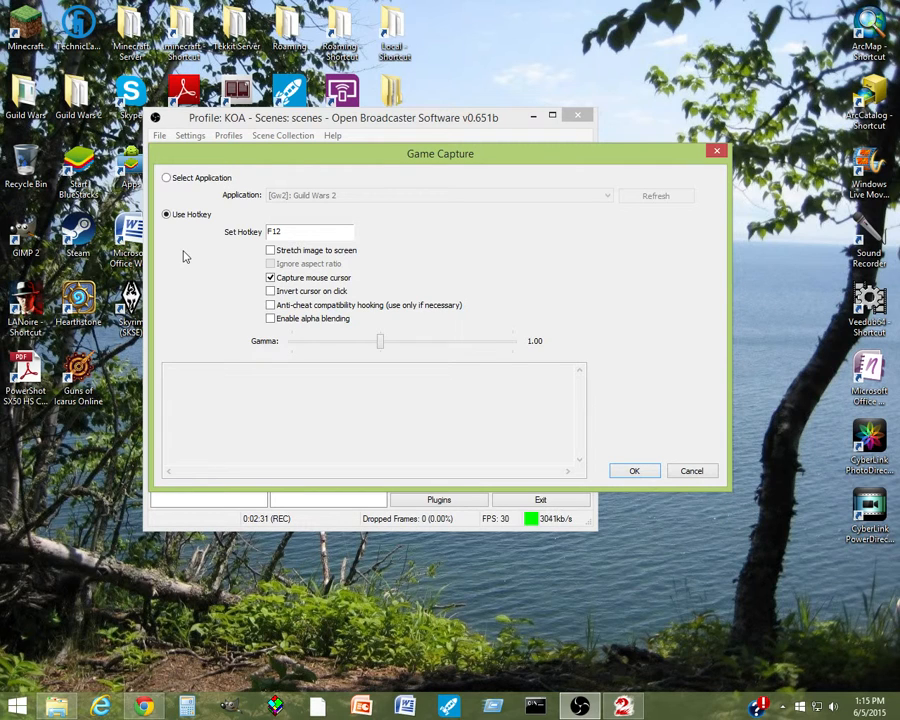
mouse_move(170, 316)
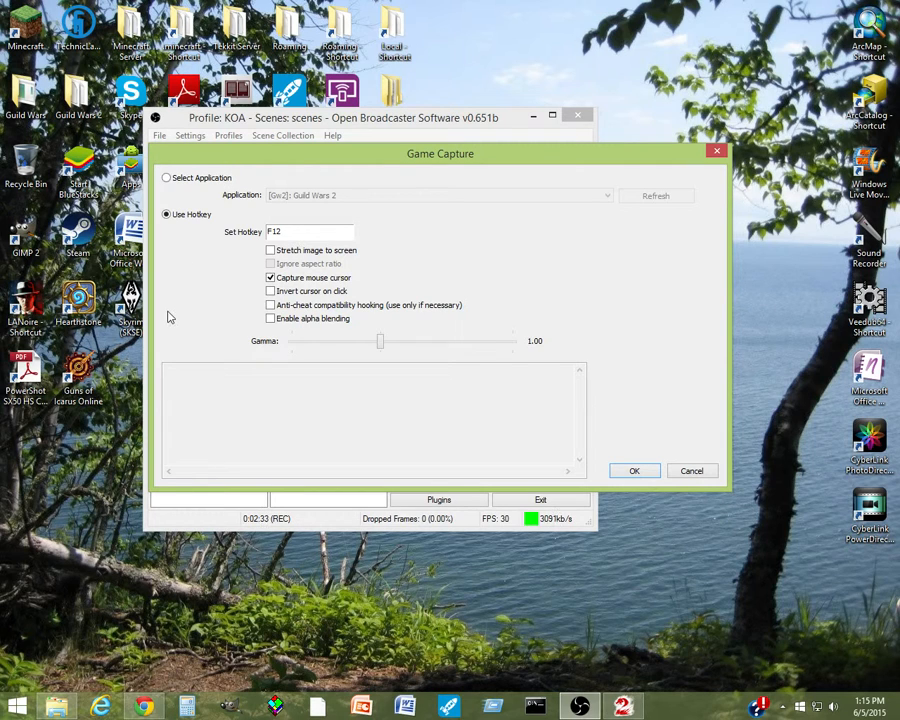
mouse_move(164, 356)
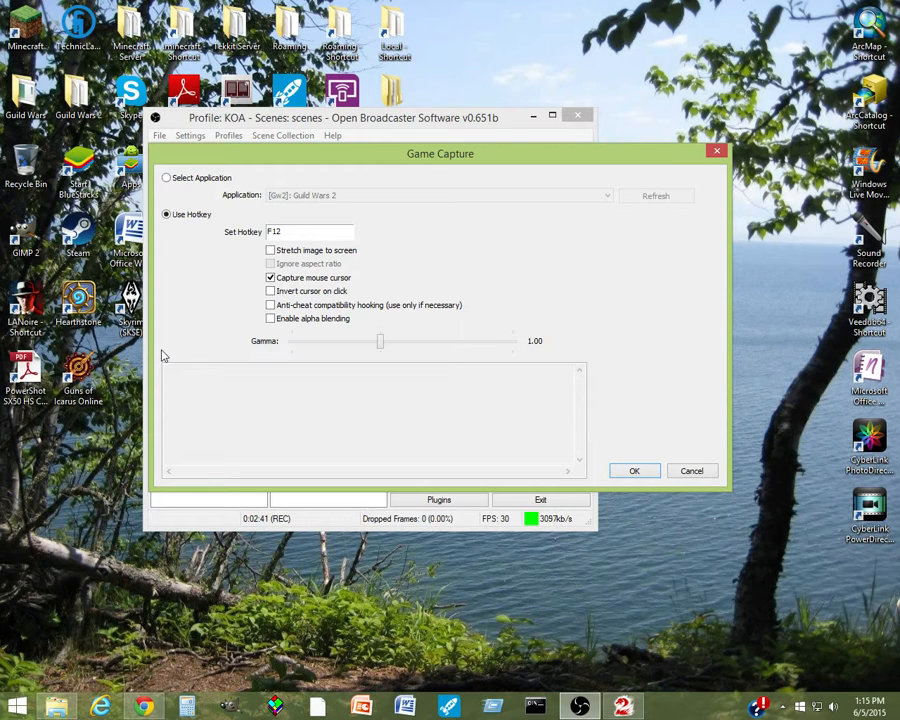
mouse_move(220, 312)
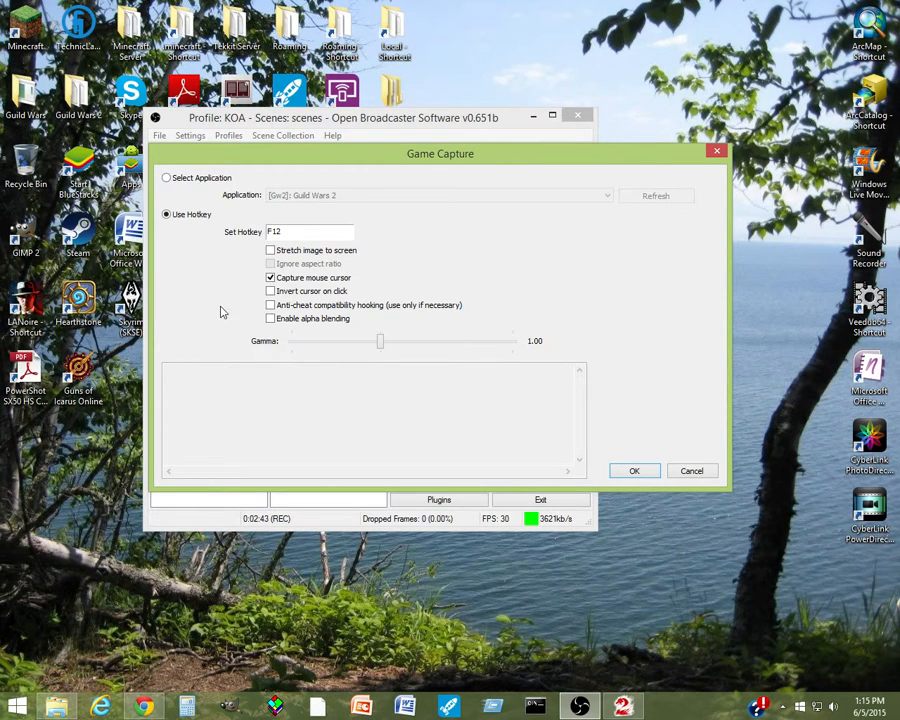
mouse_move(176, 240)
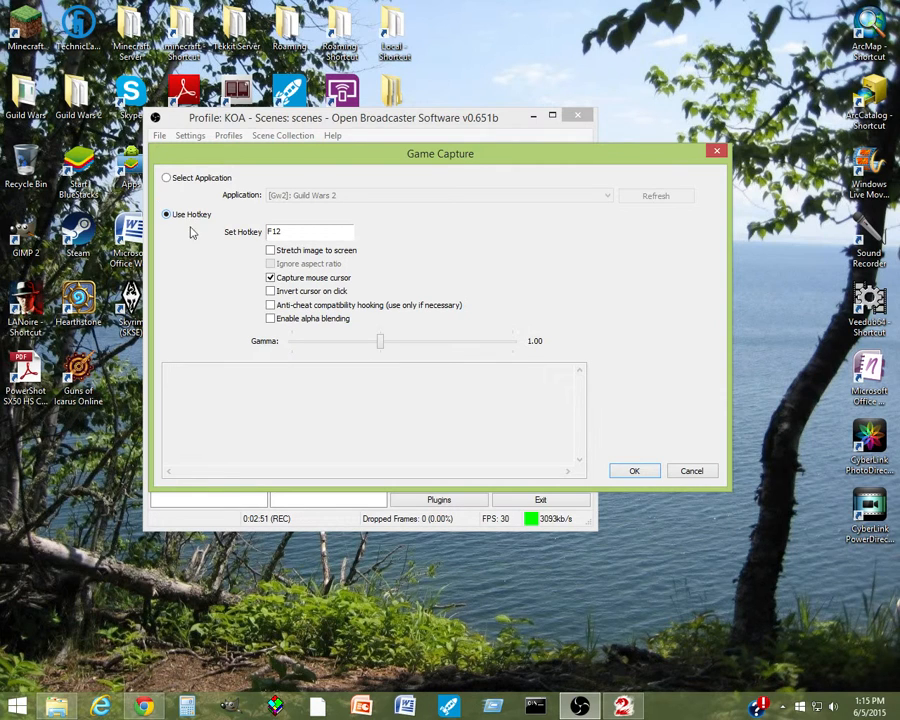
click(166, 178)
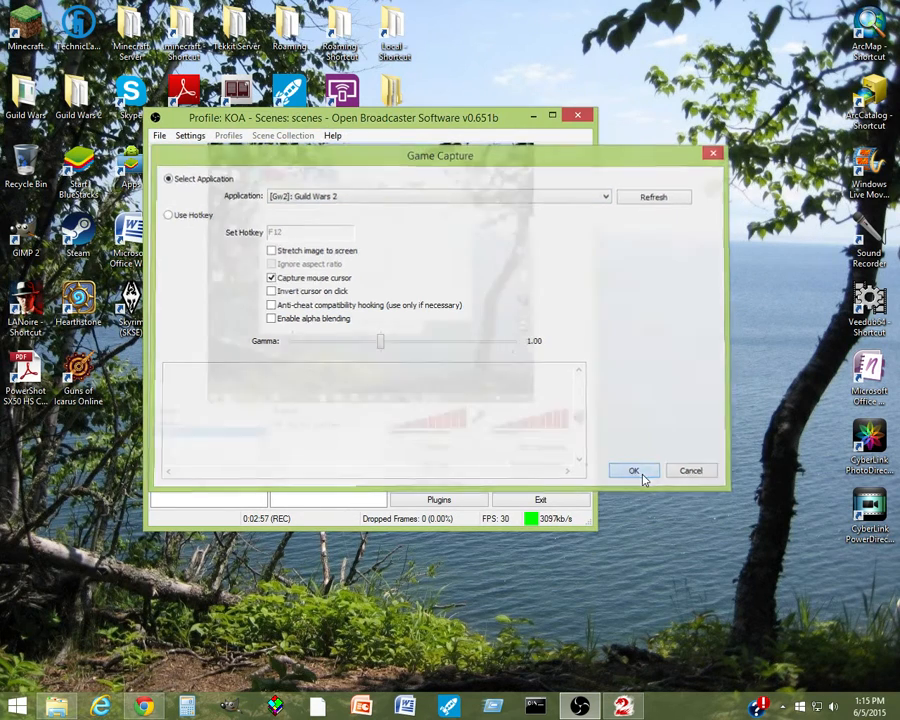
click(632, 472)
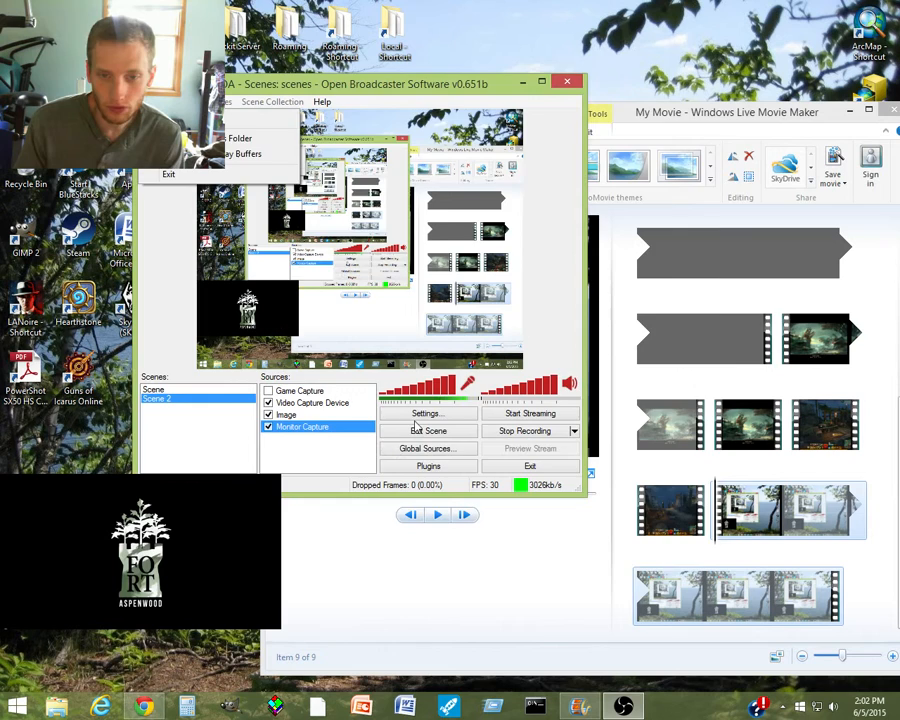
- Show the Encoding settings where the x264 CBR max bitrate is set to 3000 kb/s
click(426, 412)
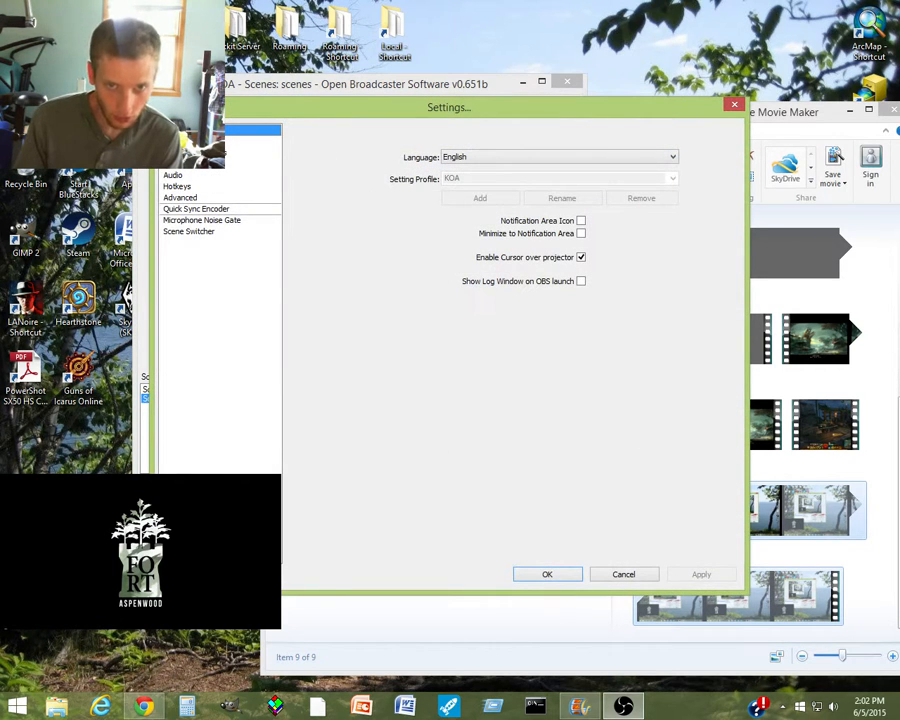
click(180, 198)
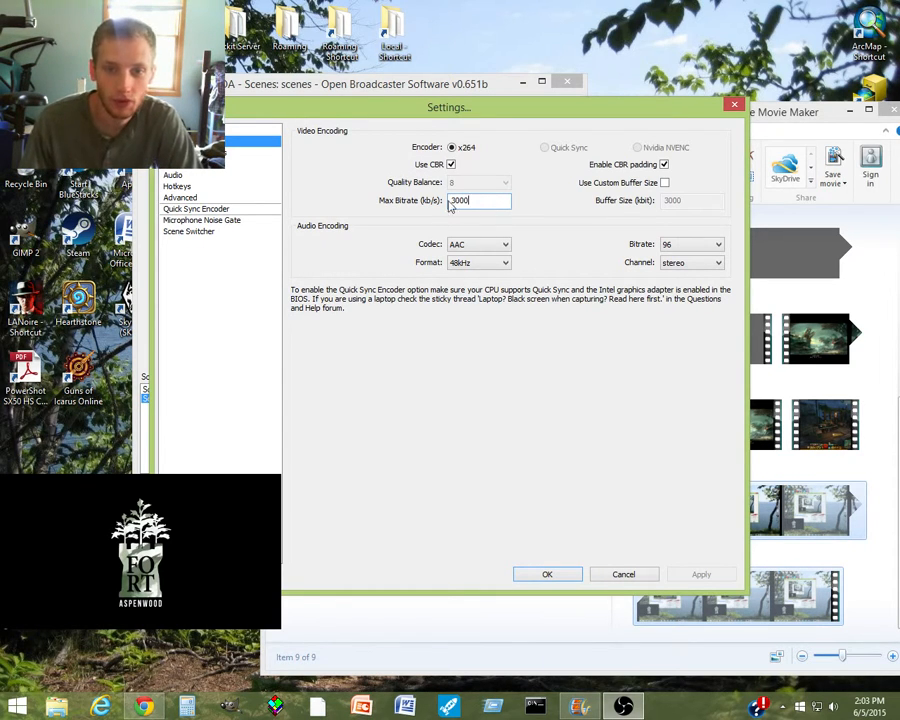
mouse_move(478, 200)
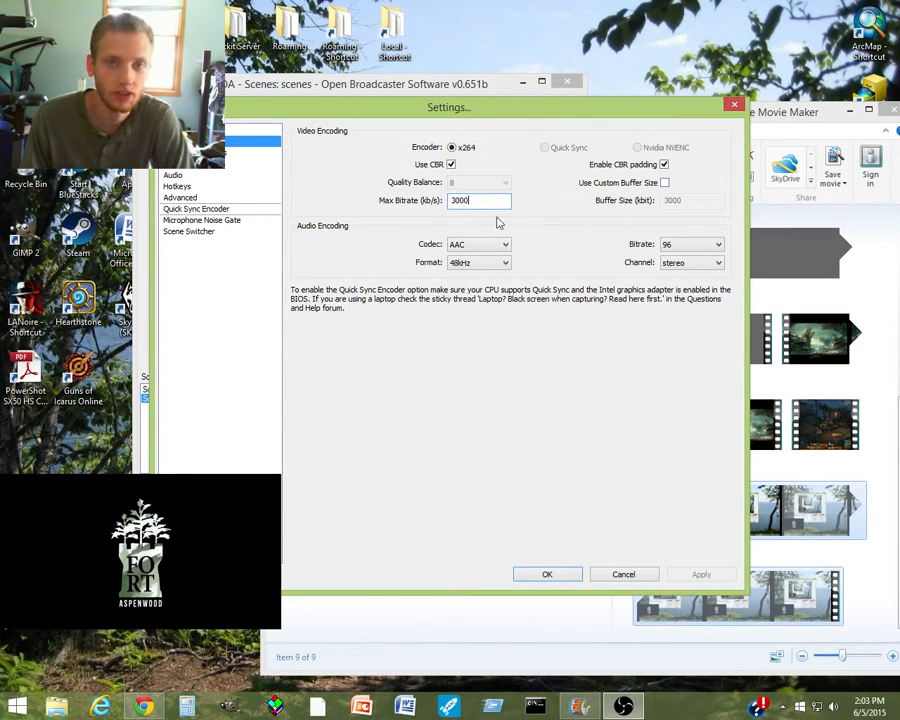
mouse_move(390, 252)
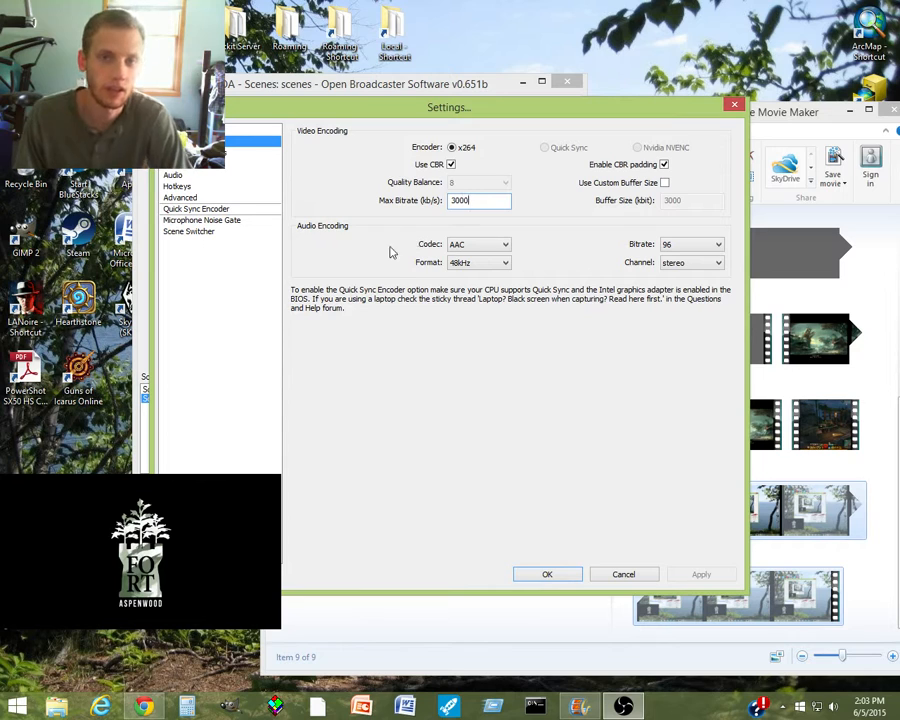
mouse_move(464, 272)
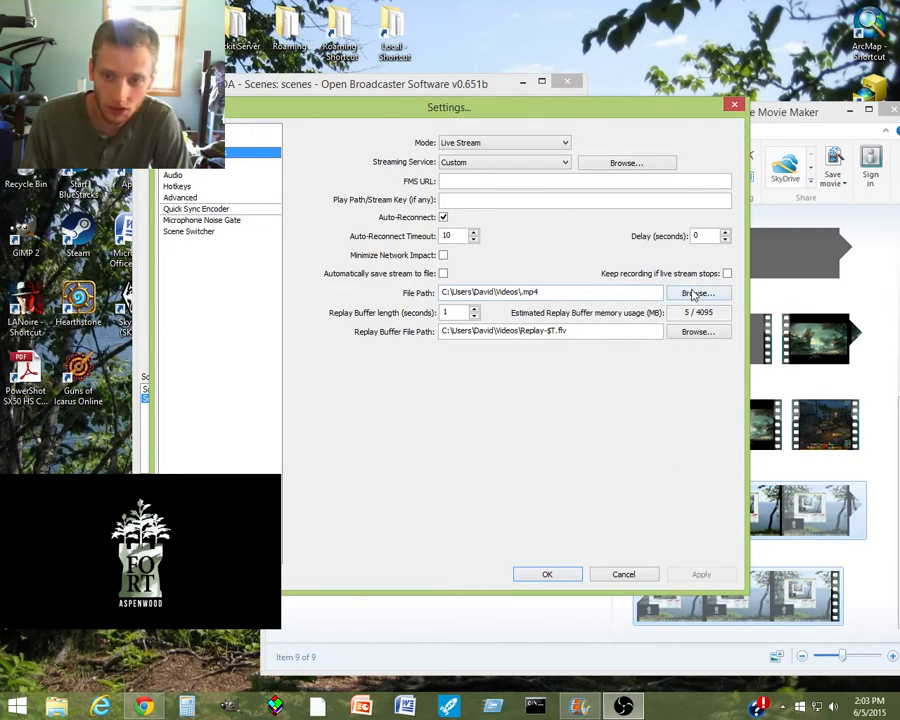
- Set the recording file path to an mp4 file in the Videos folder and apply the change
click(698, 292)
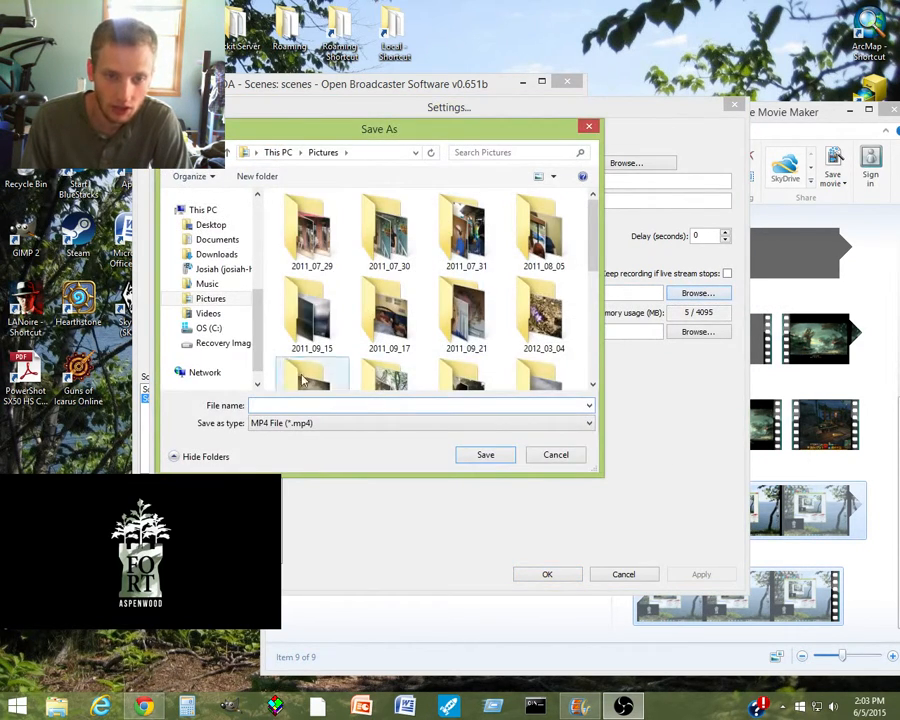
click(208, 312)
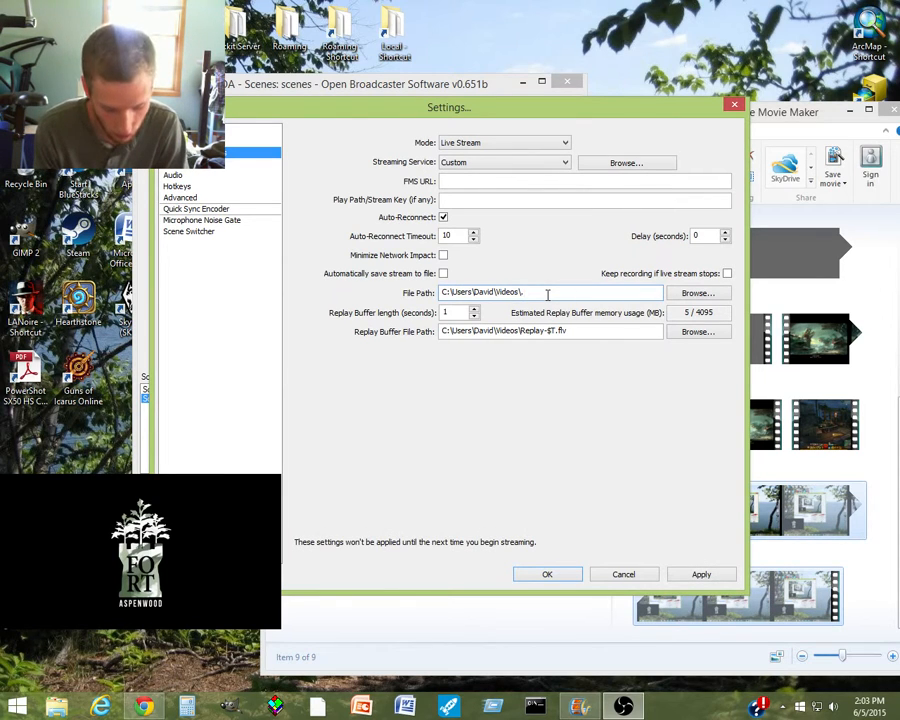
text(mp4)
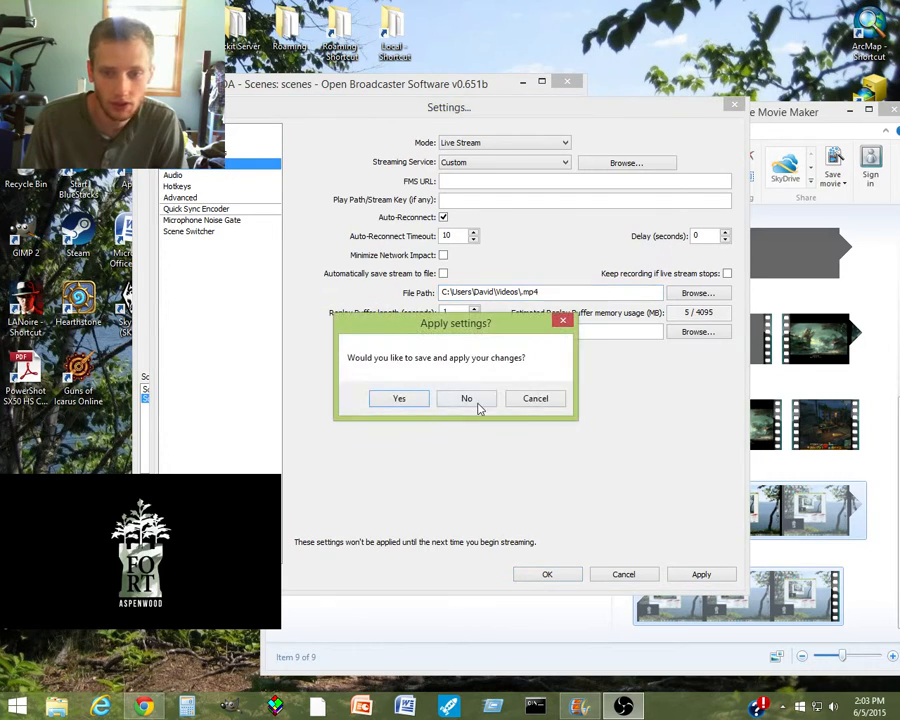
click(466, 398)
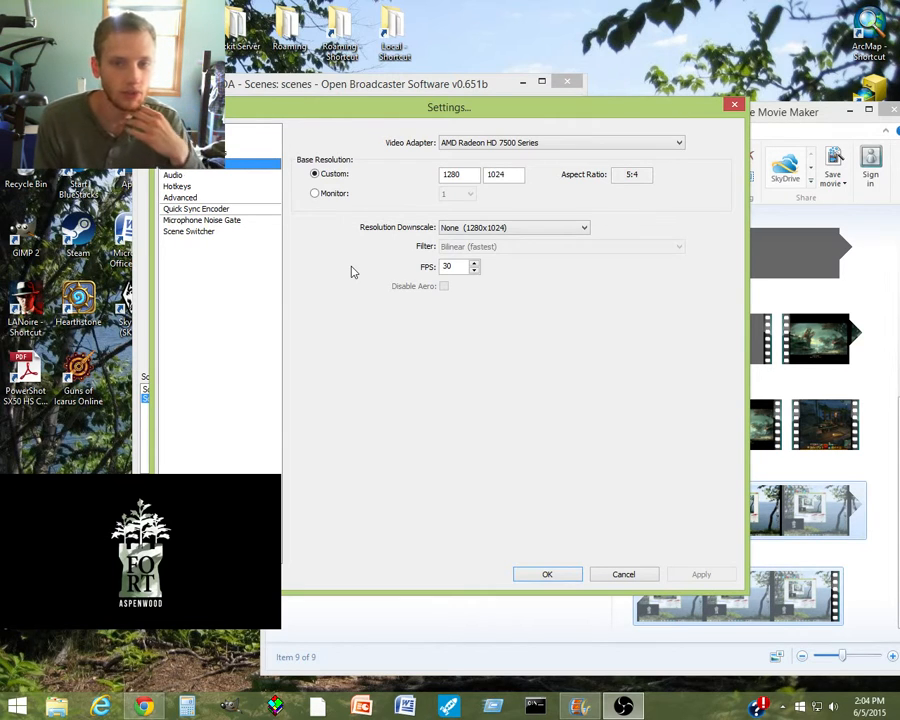
mouse_move(518, 268)
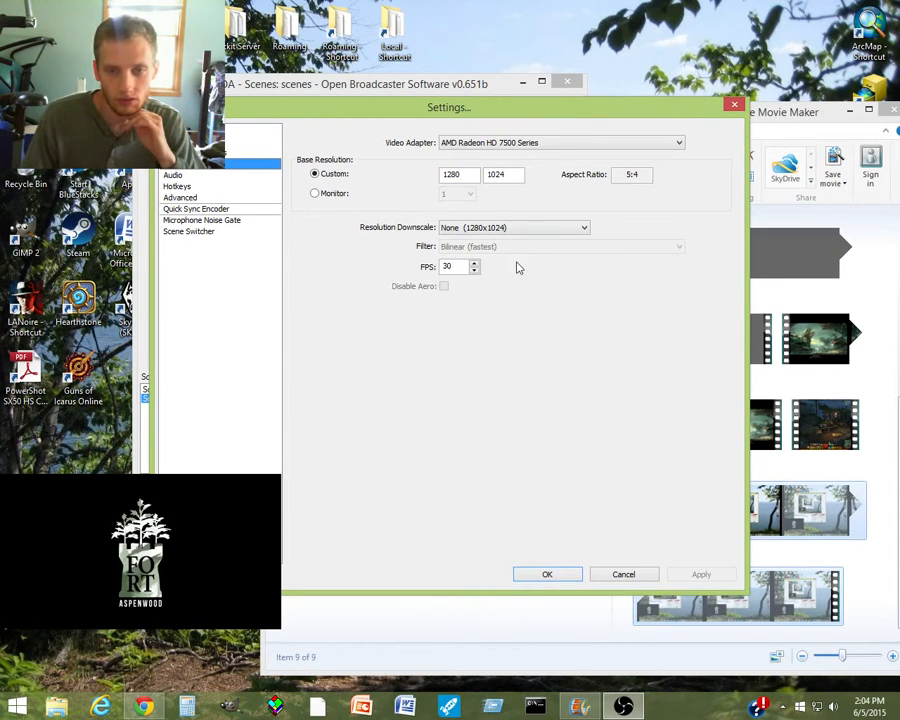
mouse_move(388, 312)
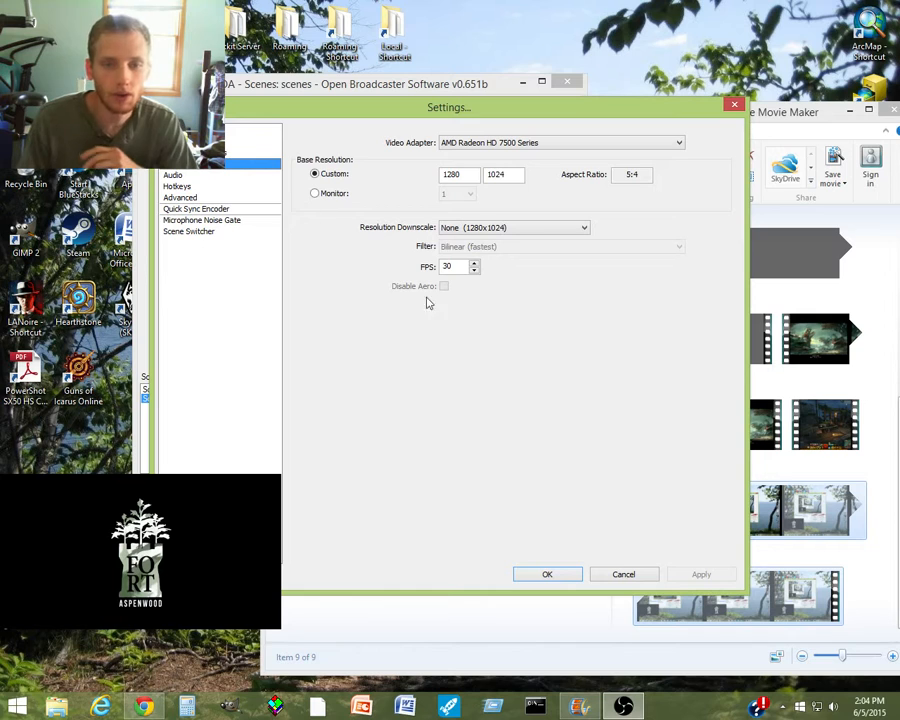
- Switch from the 1280×1024, 30 FPS video settings to the Audio device settings
click(172, 176)
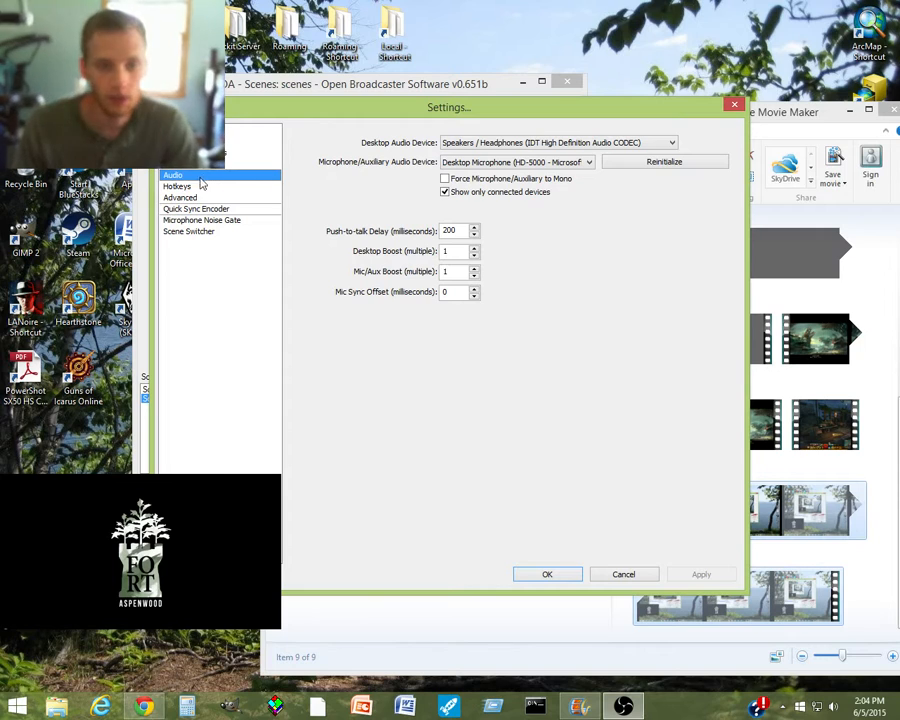
- Check Start/Stop Recording hotkeys are F6, then show the Advanced settings
click(176, 186)
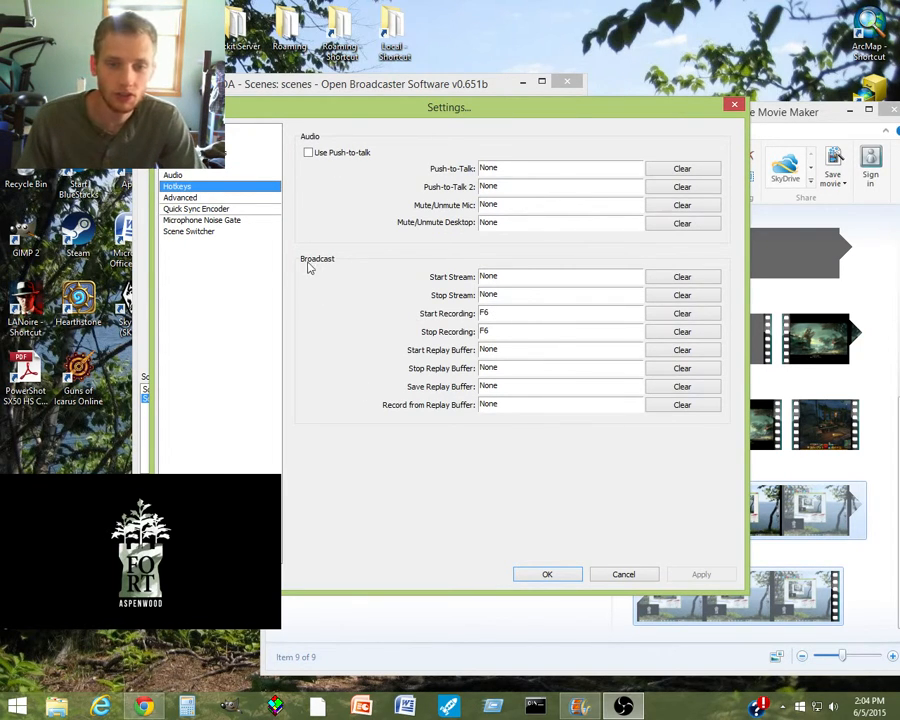
mouse_move(512, 344)
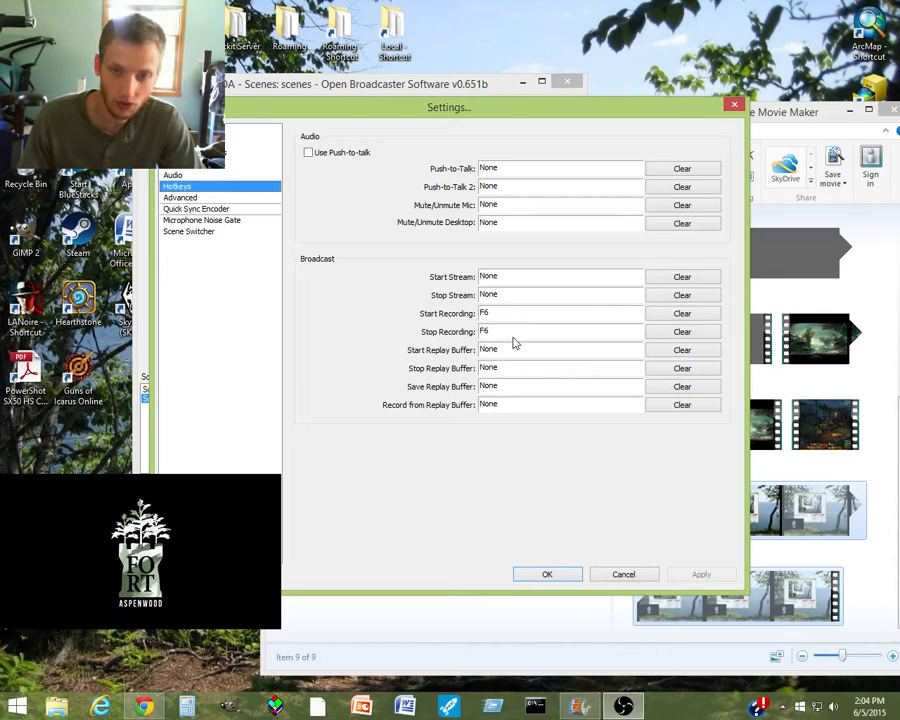
mouse_move(350, 336)
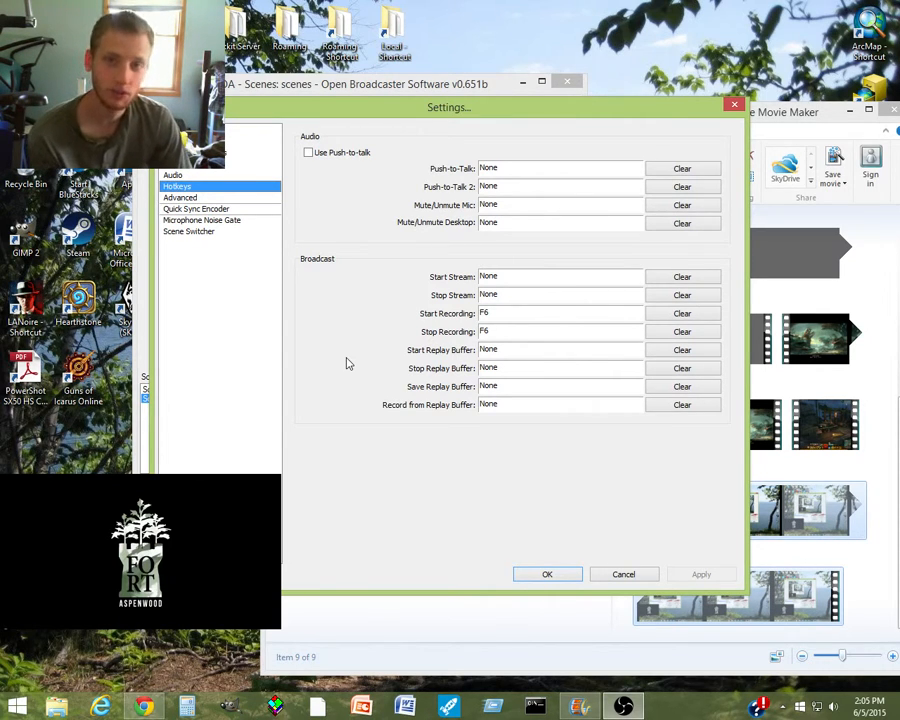
mouse_move(400, 108)
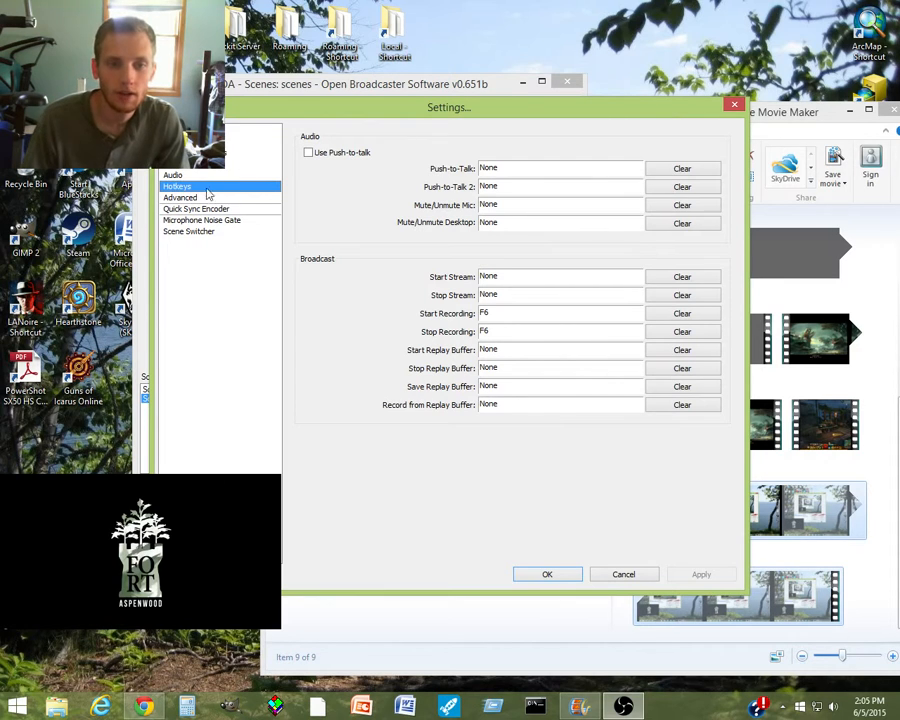
click(180, 198)
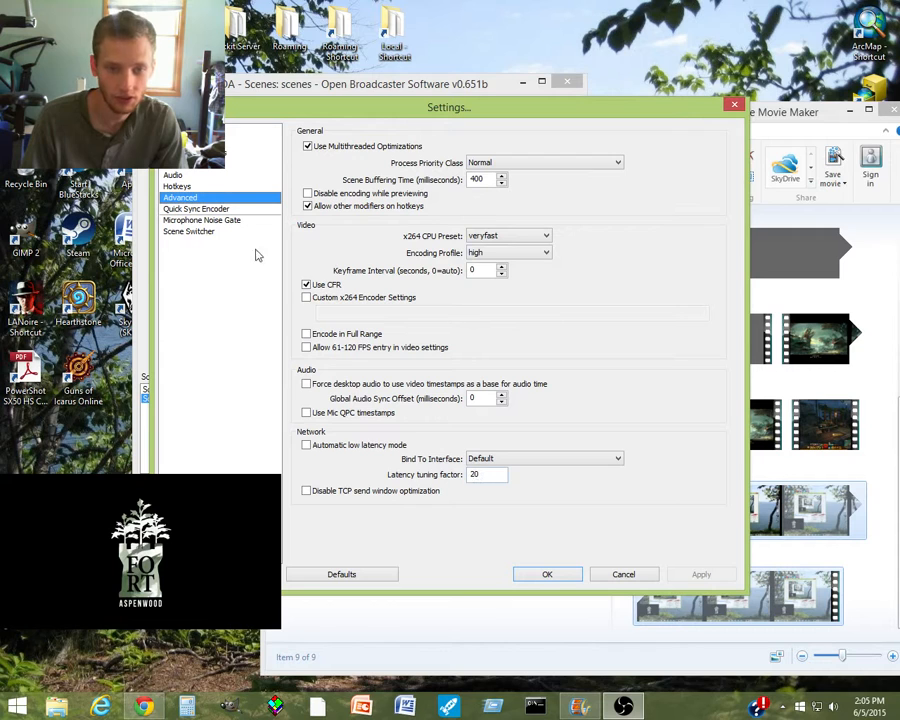
- Review Microphone Noise Gate and Scene Switcher options, then cancel out of Settings
click(202, 220)
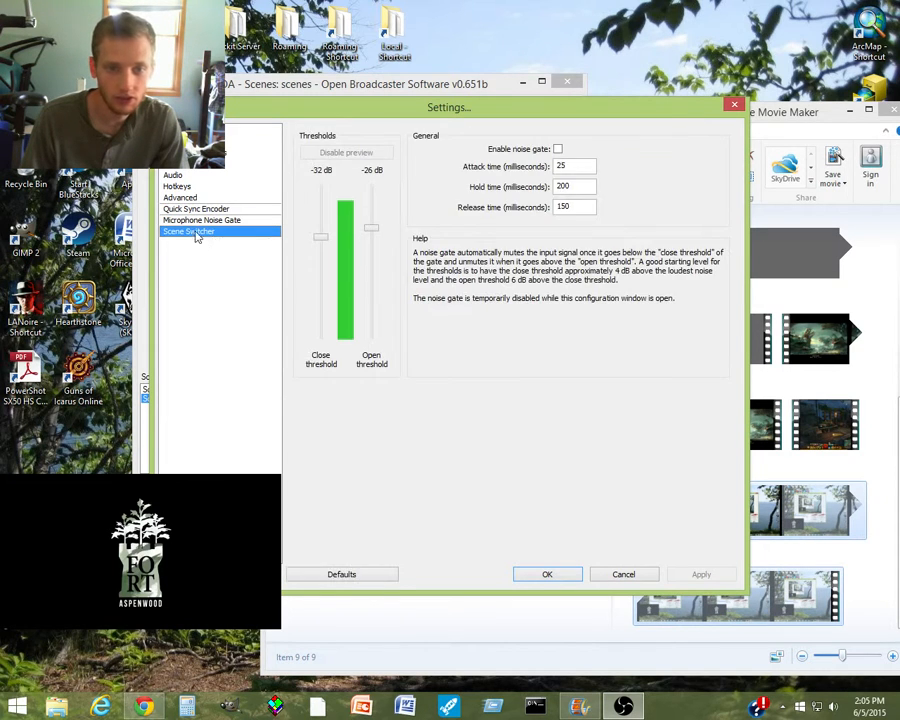
click(188, 232)
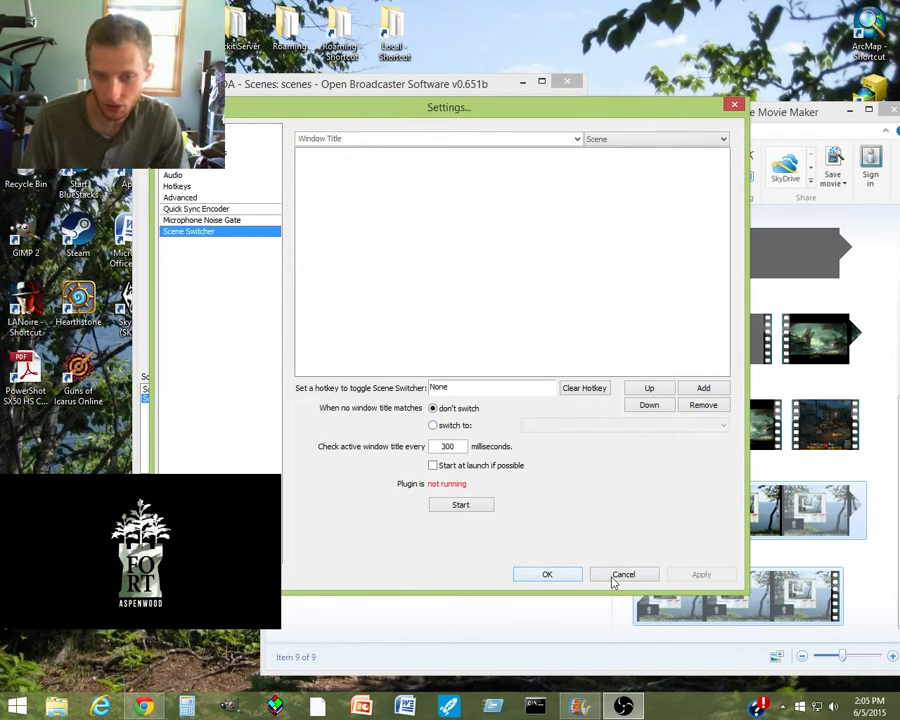
click(624, 574)
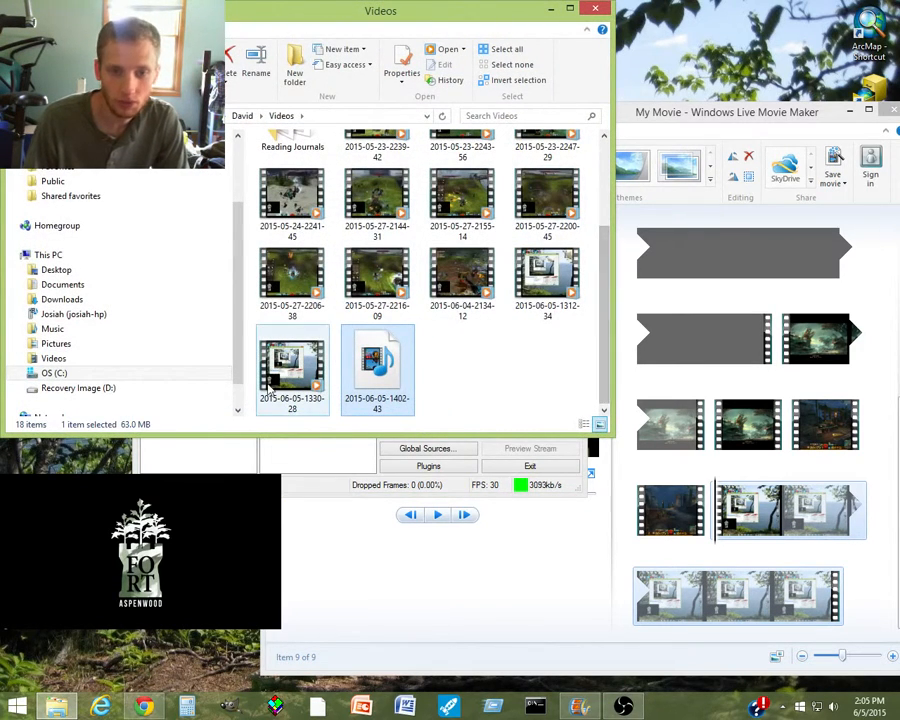
- Select the earlier 16.3 MB recording listed in the Videos folder
click(292, 364)
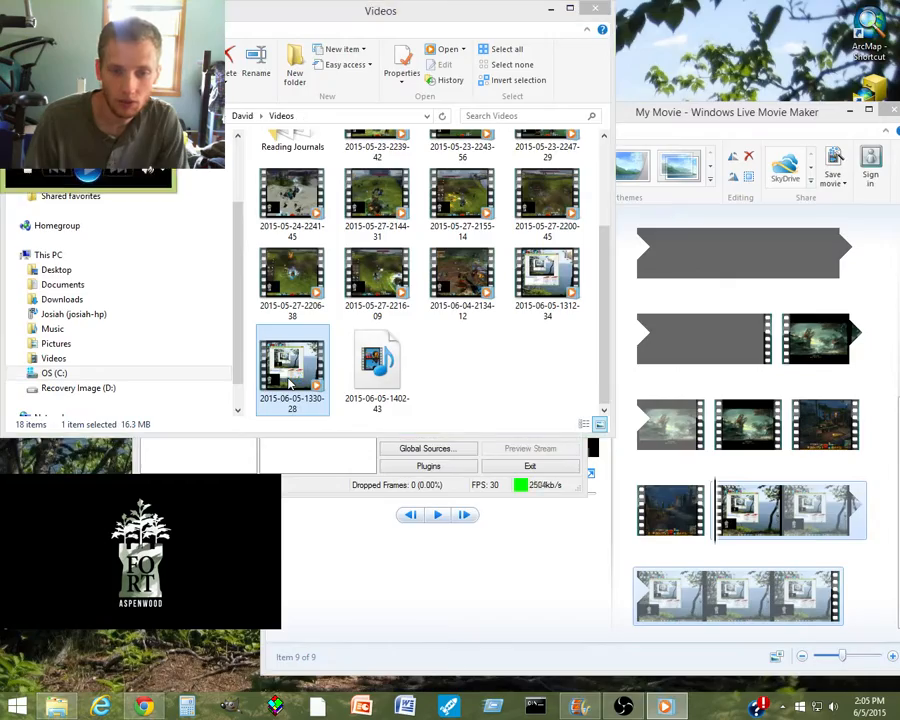